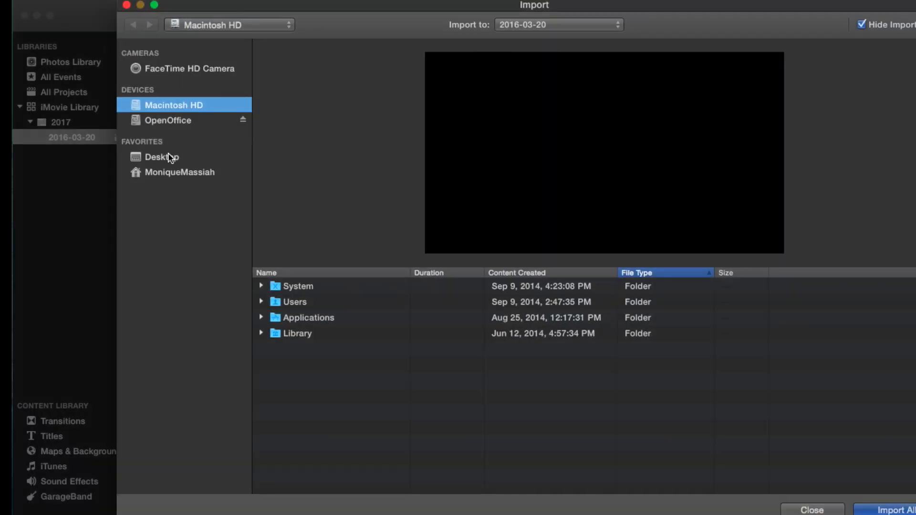
Step: Import fox-1284512_1920.jpg from the Desktop into the 2016-03-20 event
click(161, 156)
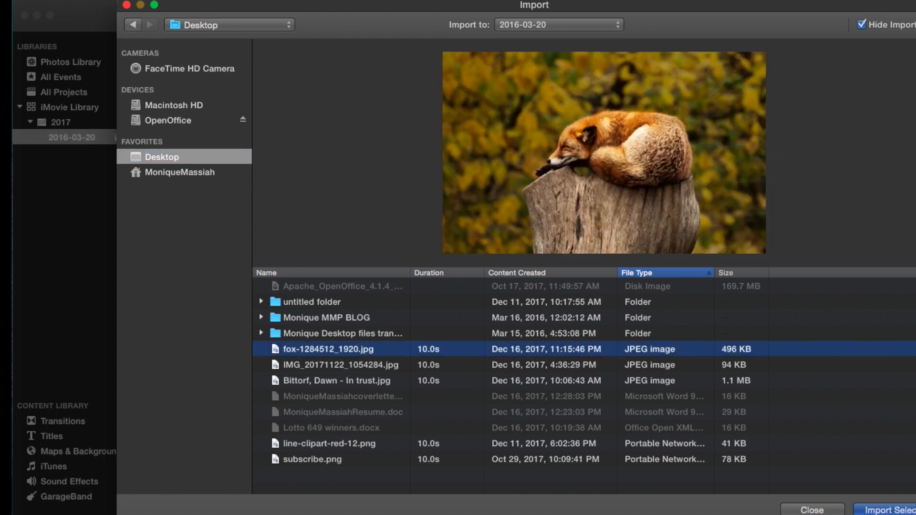
click(899, 510)
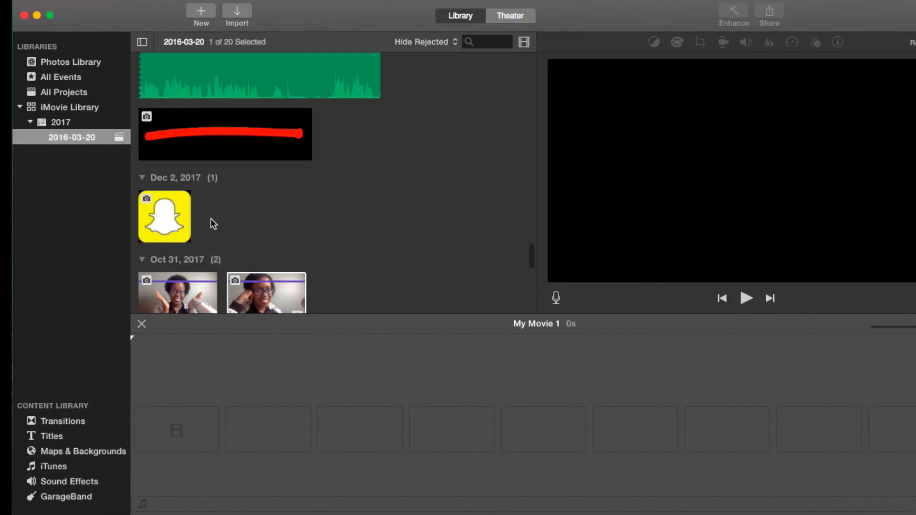
Step: Add the fox photo under Dec 16, 2017 to My Movie 1 as a 4-second clip
scroll(down, 3)
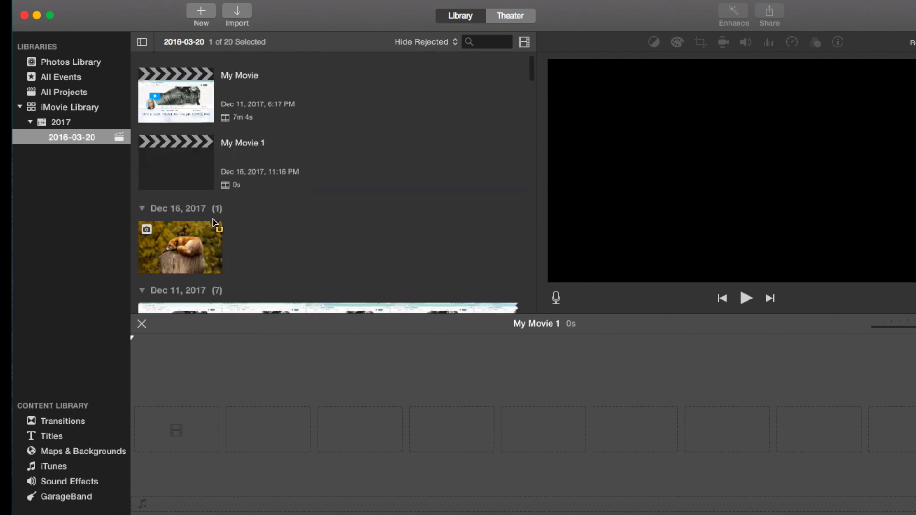
click(180, 246)
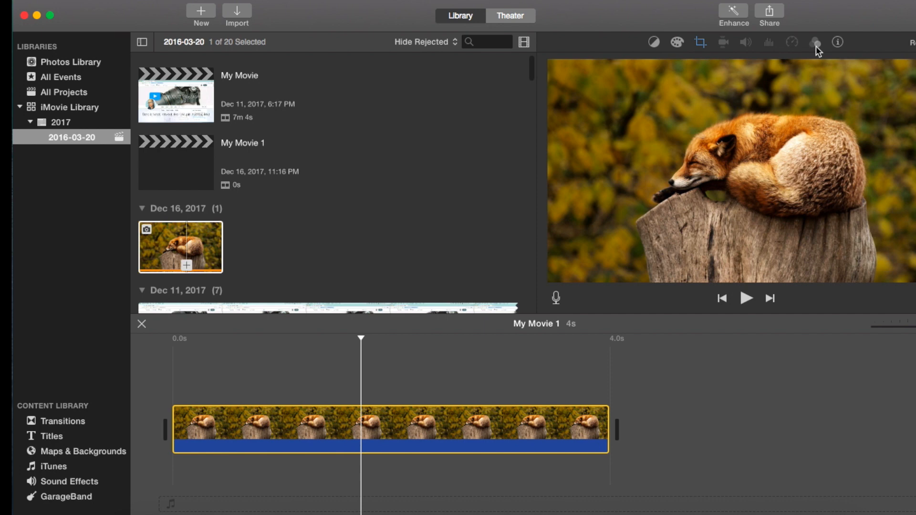
mouse_move(815, 42)
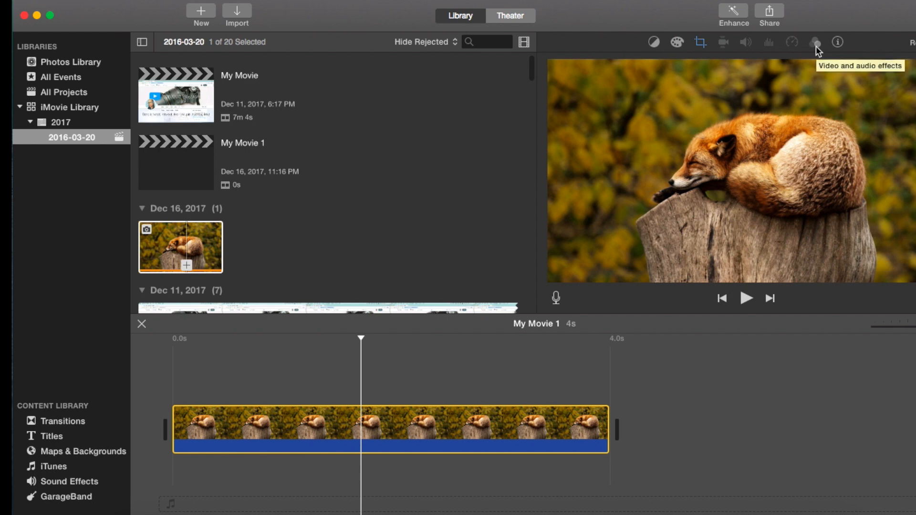
Step: Set the fox clip's Video Effect to Flipped, preview it, and add a second fox copy
click(814, 41)
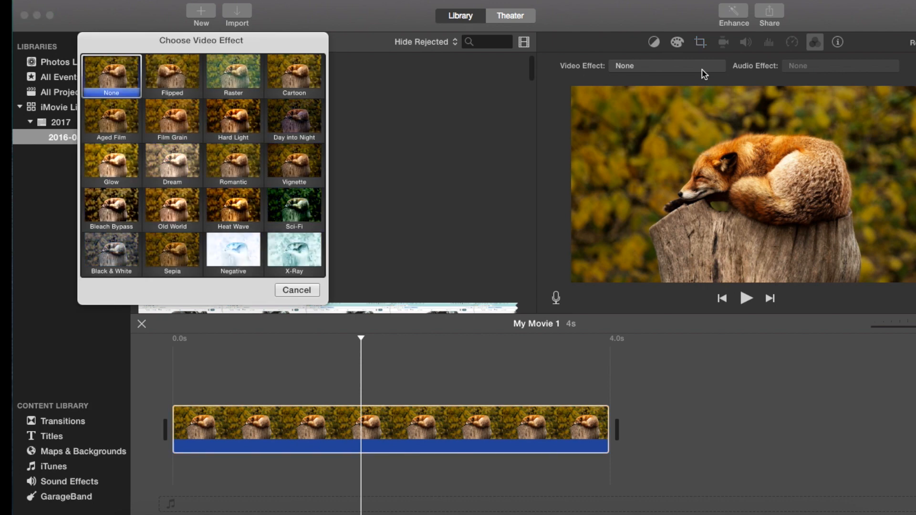
click(171, 75)
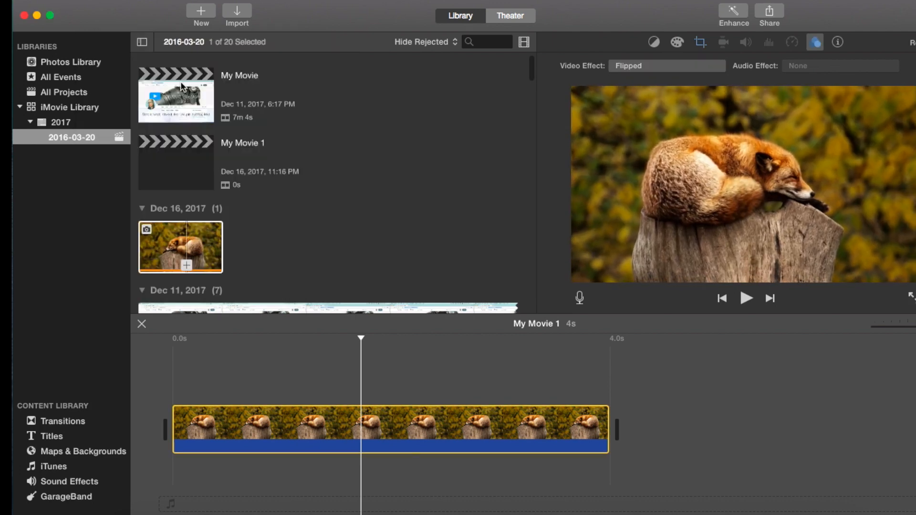
click(746, 297)
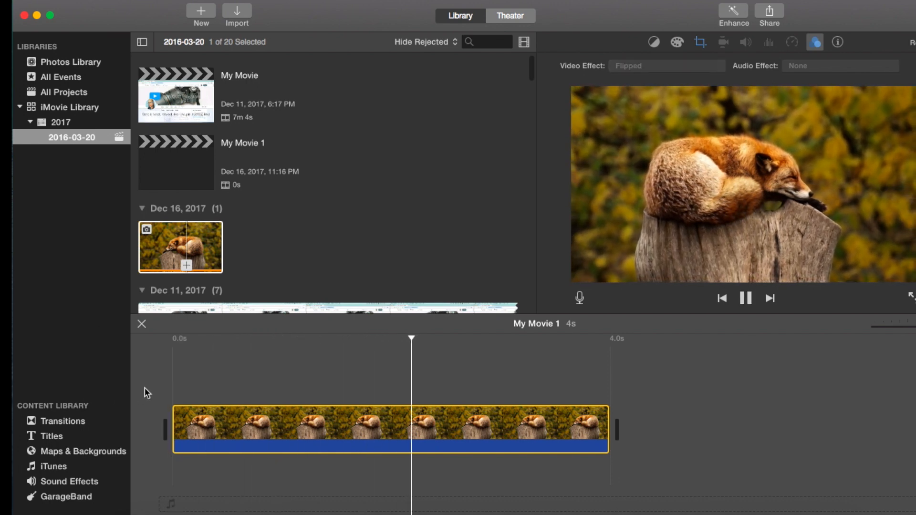
click(745, 298)
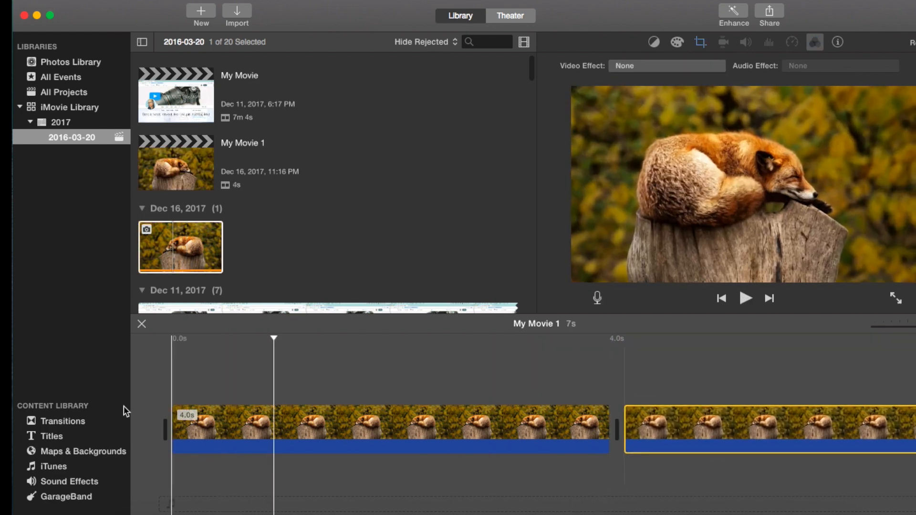
Step: Select the second fox clip and confirm its Video Effect is None
click(745, 298)
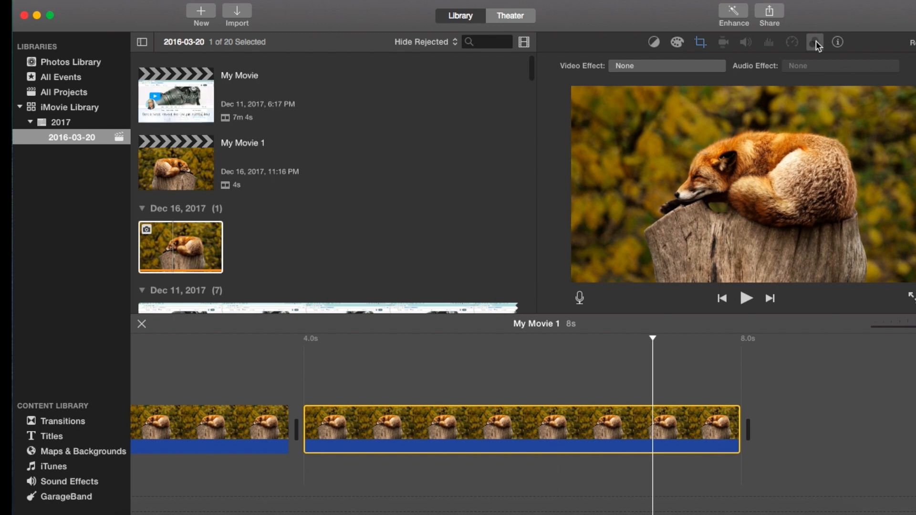
mouse_move(815, 41)
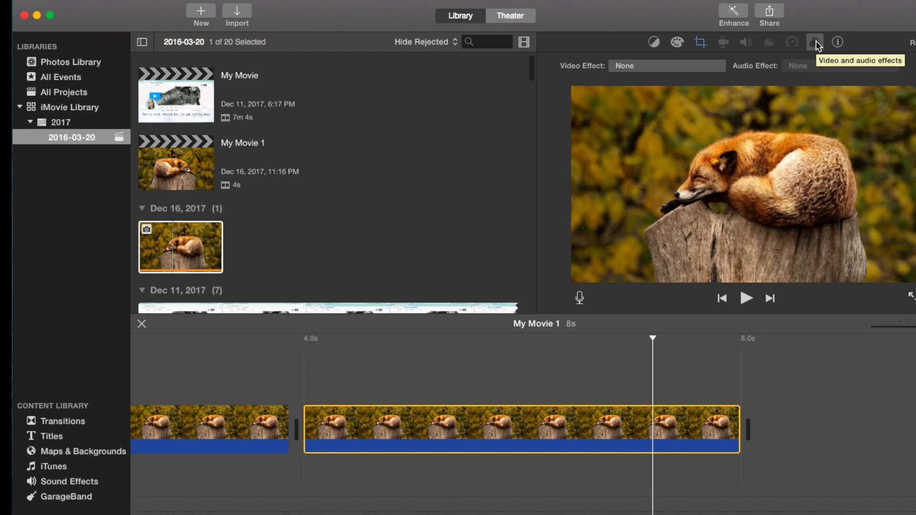
mouse_move(672, 283)
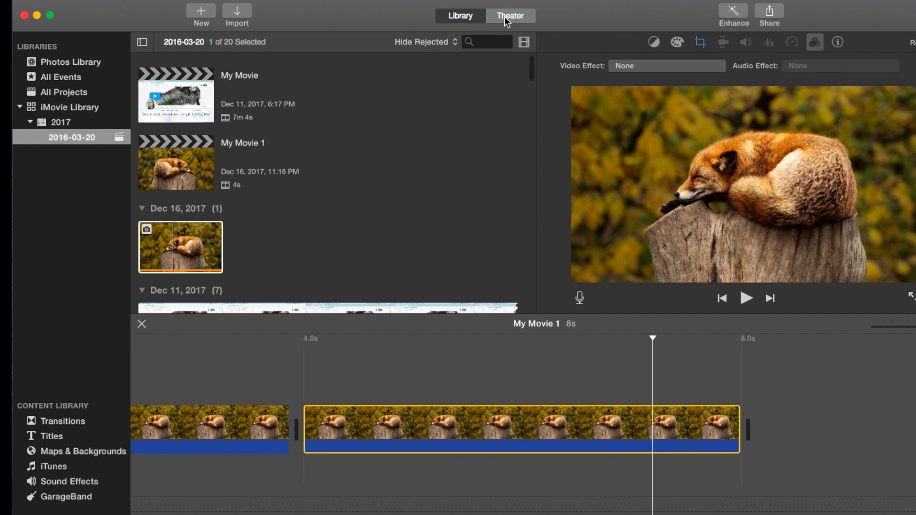
Step: Check the Desktop files in the Import window, then leave only the single fox clip
click(237, 11)
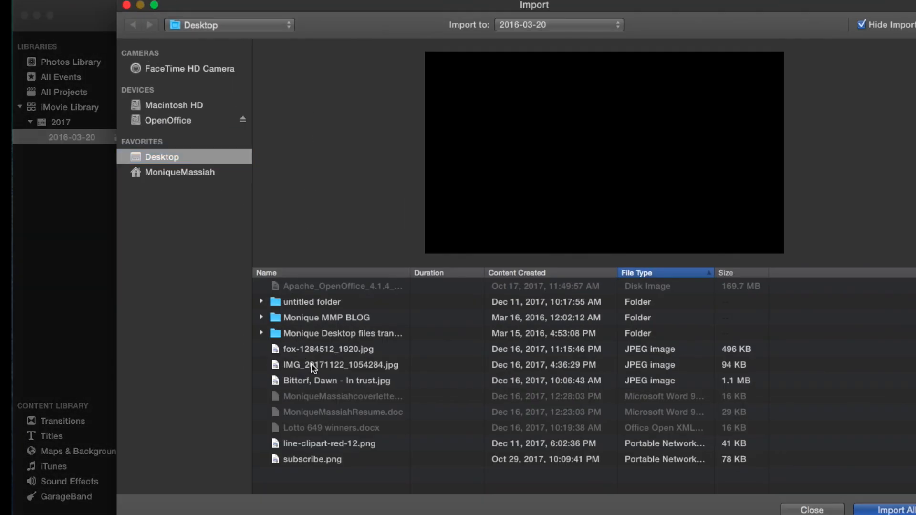
click(340, 365)
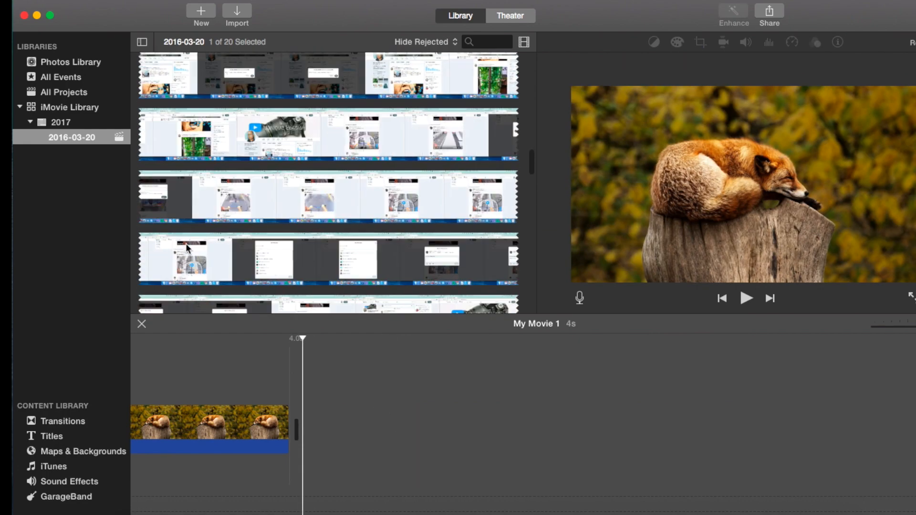
Step: Add the Oct 31, 2017 selfie photo after the fox clip as a 4-second clip
scroll(down, 3)
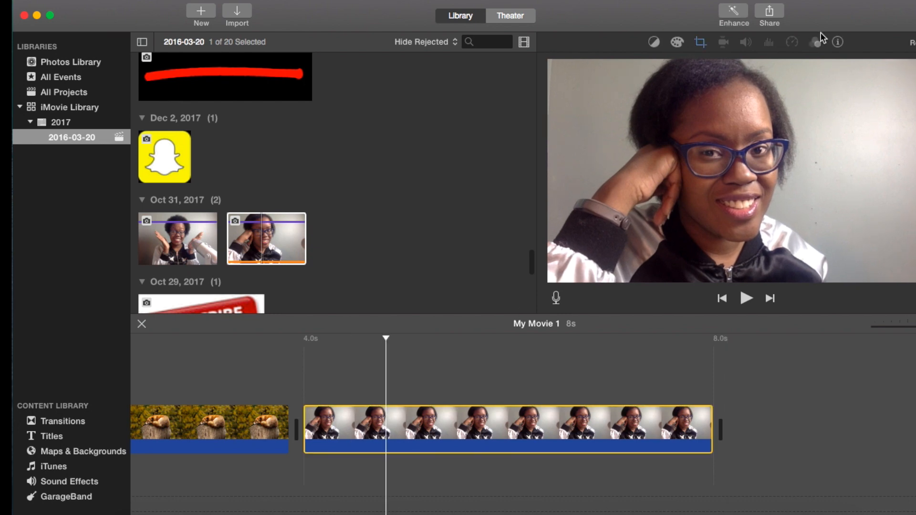
Step: Set the selfie clip's Video Effect to Flipped and preview the mirrored photo
click(813, 41)
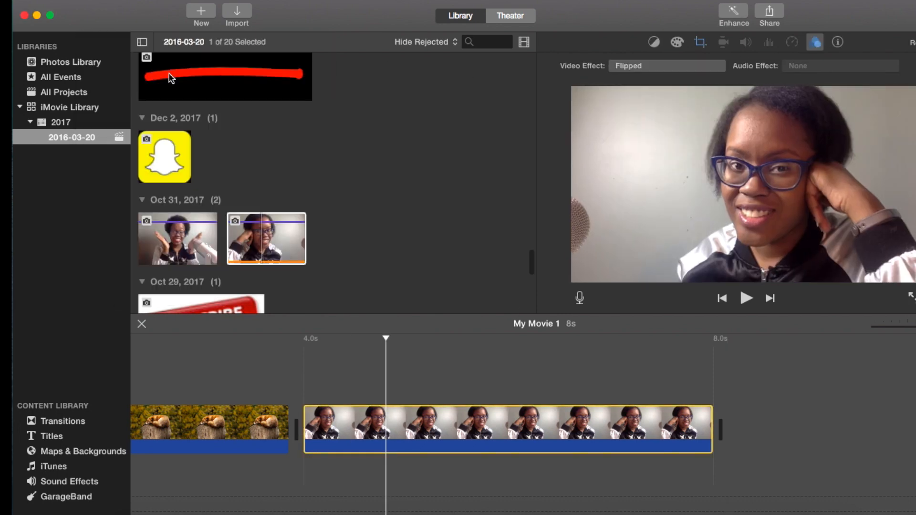
click(746, 297)
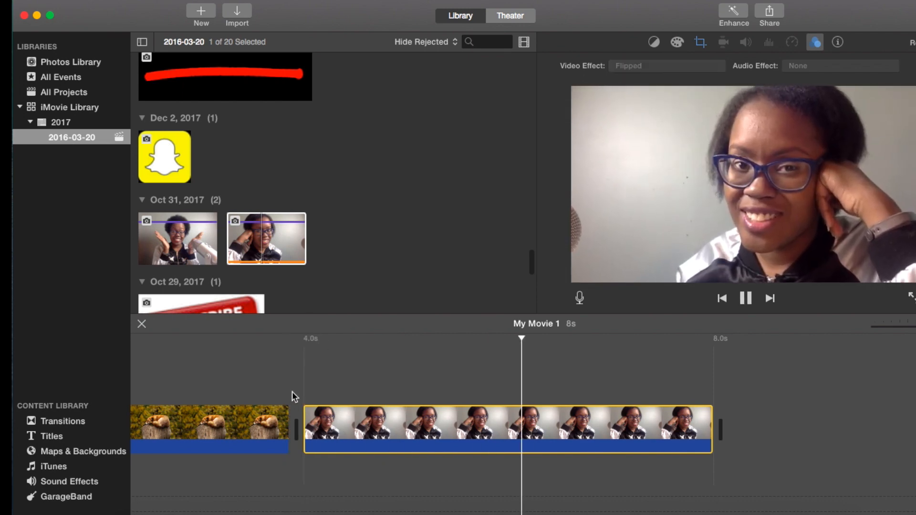
click(745, 298)
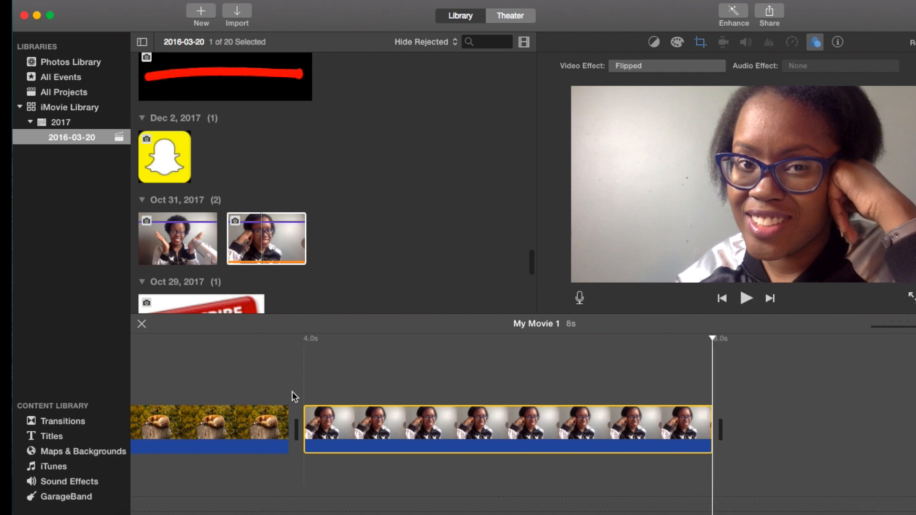